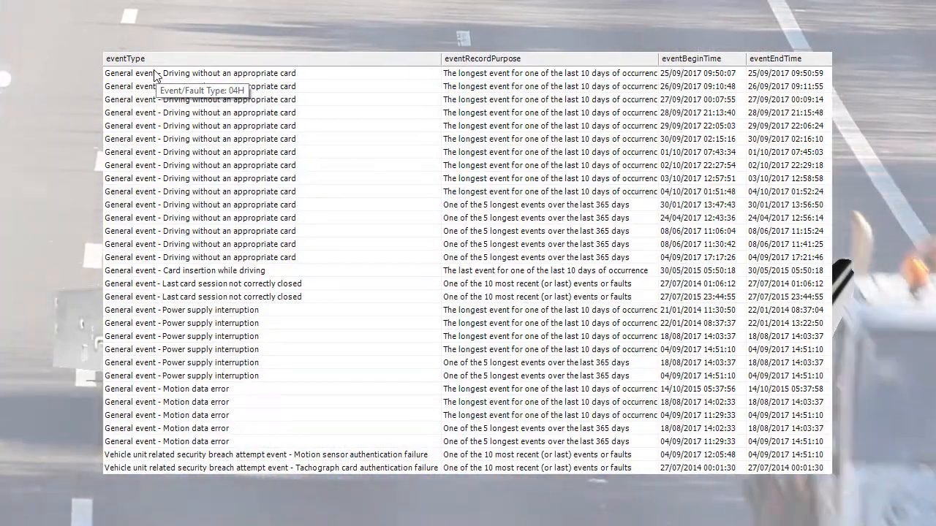
Step: Go through the Reports menu to the Vehicle Reports list, highlighting Vehicle Faults and Events
{"action": "left_click", "coordinate": [304, 66]}
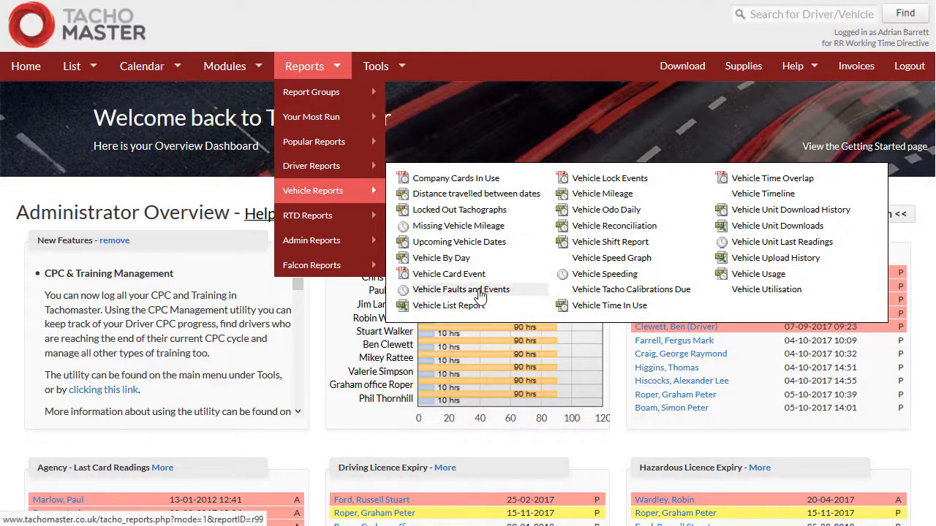
{"action": "left_click", "coordinate": [462, 289]}
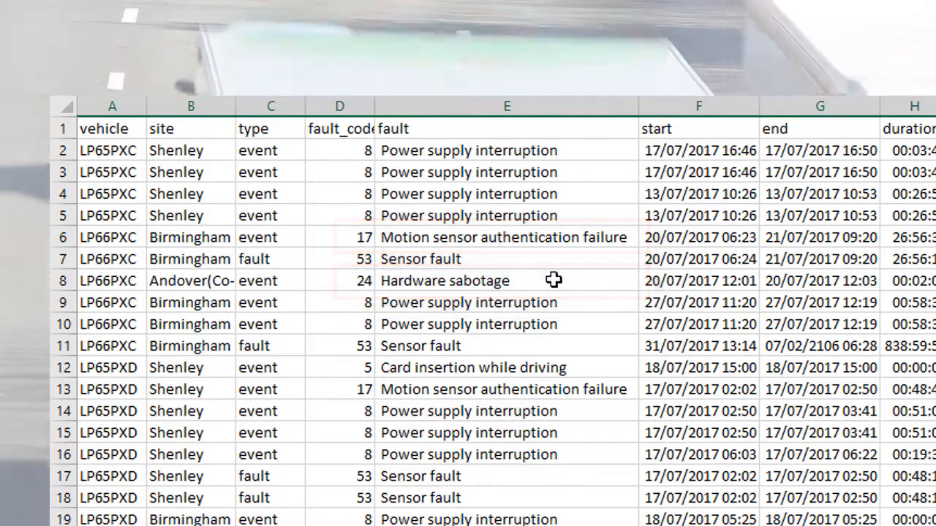
{"action": "left_click", "coordinate": [112, 237]}
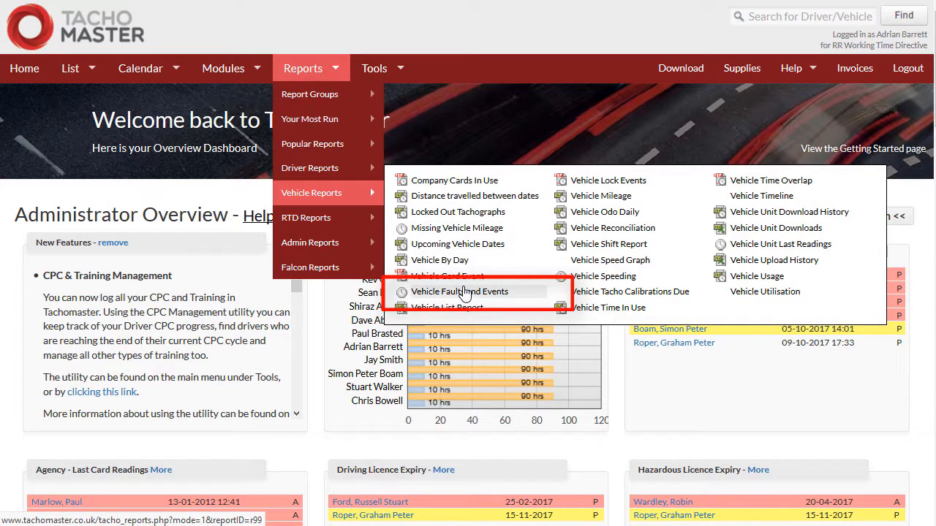
Step: Open Vehicle Faults and Events and pick the 01/07/2017 to 31/07/2017 date range
{"action": "left_click", "coordinate": [459, 291]}
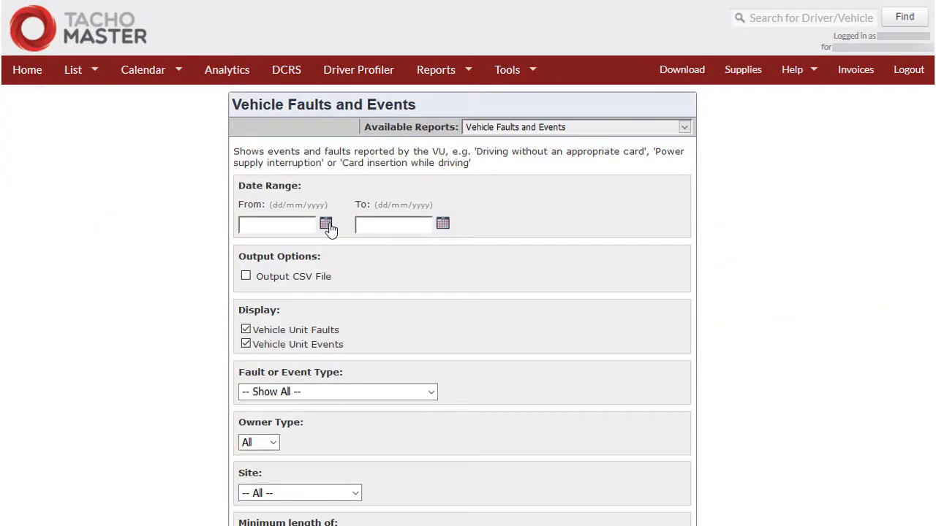
{"action": "left_click", "coordinate": [326, 224]}
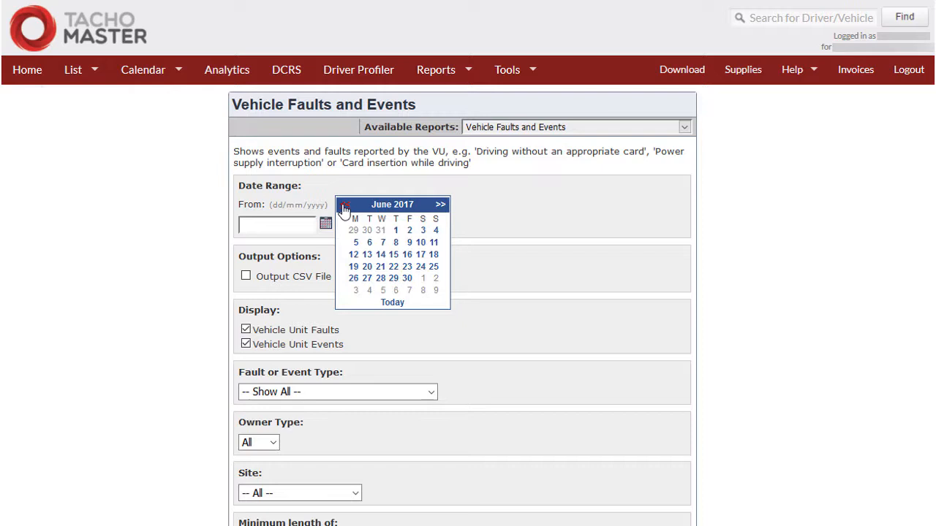
{"action": "left_click", "coordinate": [440, 204]}
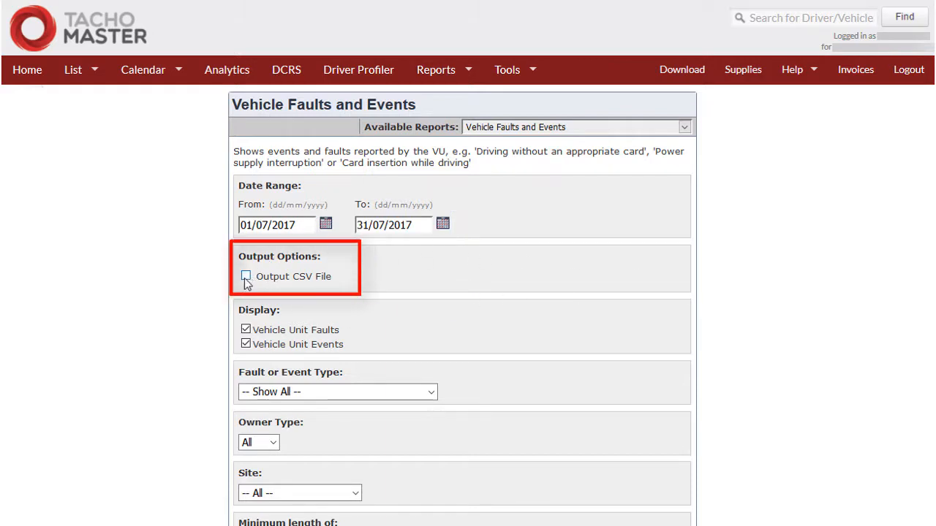
Step: Enable Output CSV File under Output Options and review the remaining filters
{"action": "left_click", "coordinate": [246, 276]}
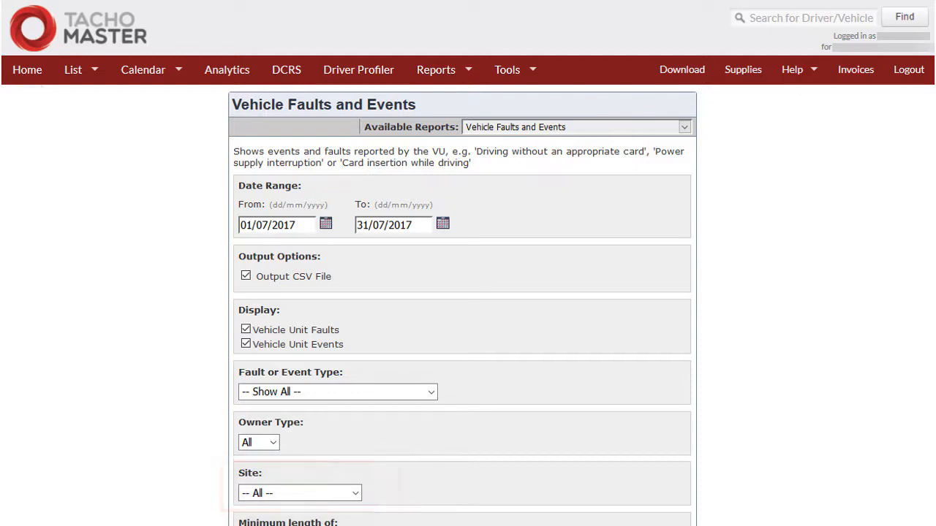
{"action": "scroll", "scroll_direction": "down", "scroll_amount": 3}
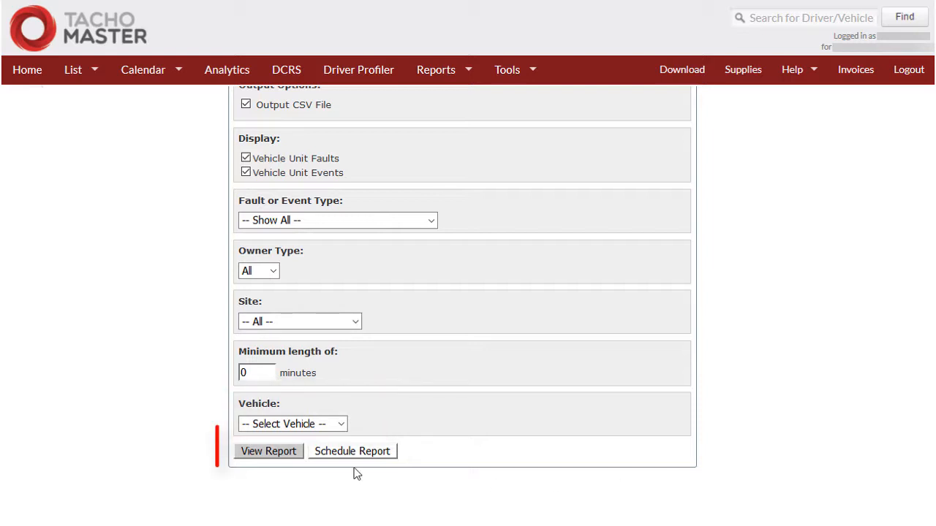
Step: Generate the July 2017 report, download it and open the CSV in Excel
{"action": "left_click", "coordinate": [268, 452]}
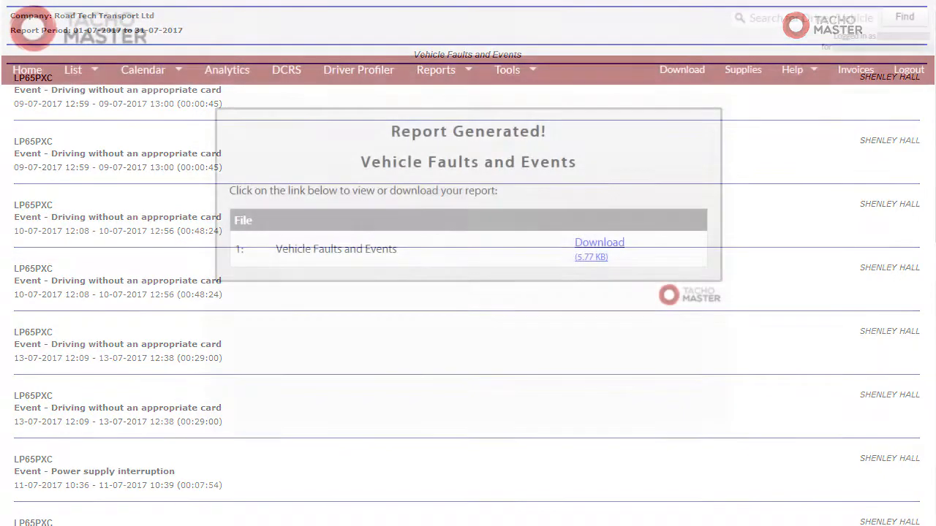
{"action": "left_click", "coordinate": [599, 242]}
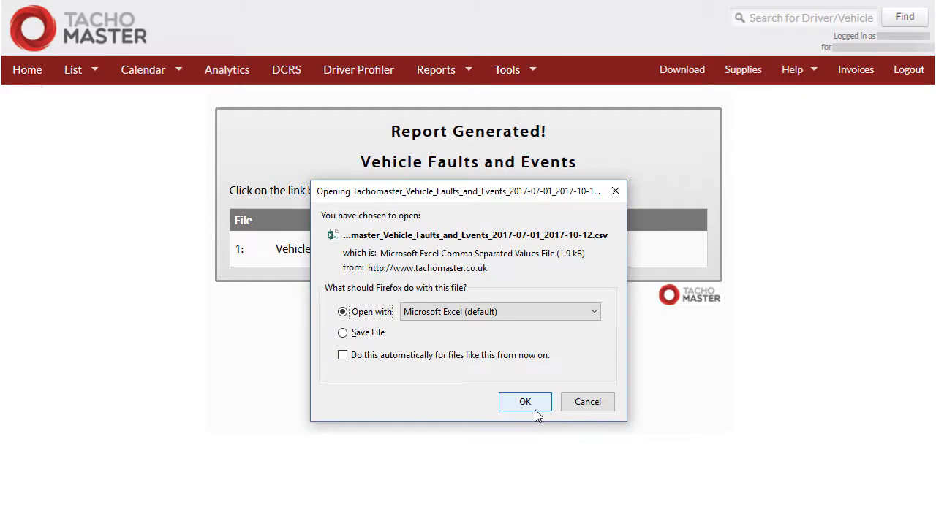
{"action": "left_click", "coordinate": [525, 402]}
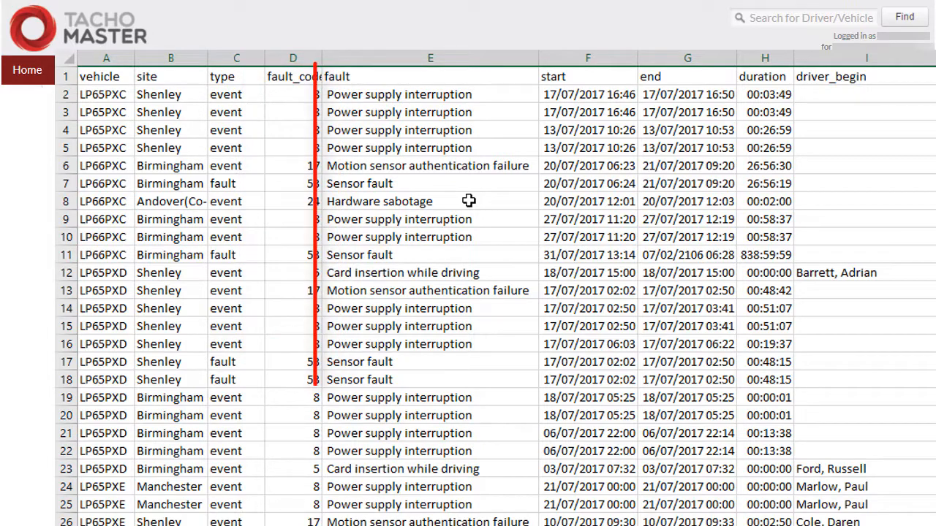
{"action": "left_click", "coordinate": [430, 58]}
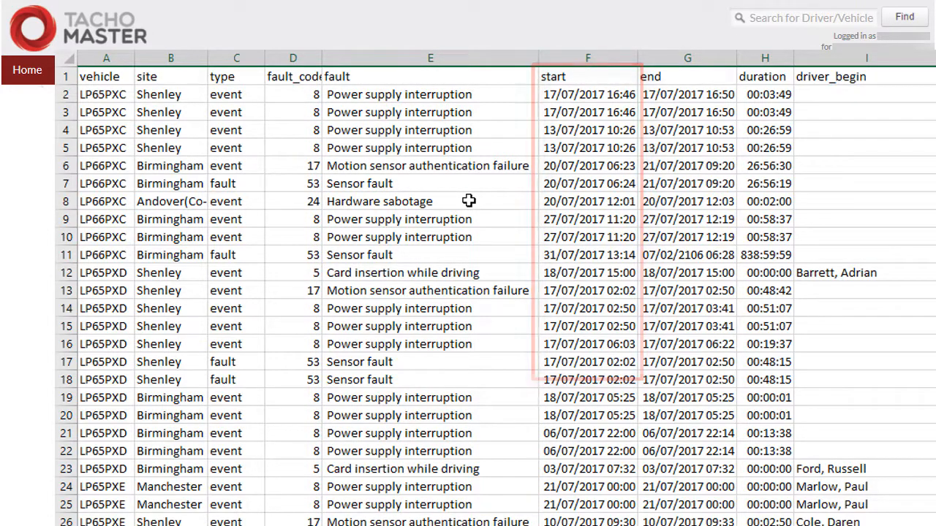
{"action": "left_click", "coordinate": [686, 58]}
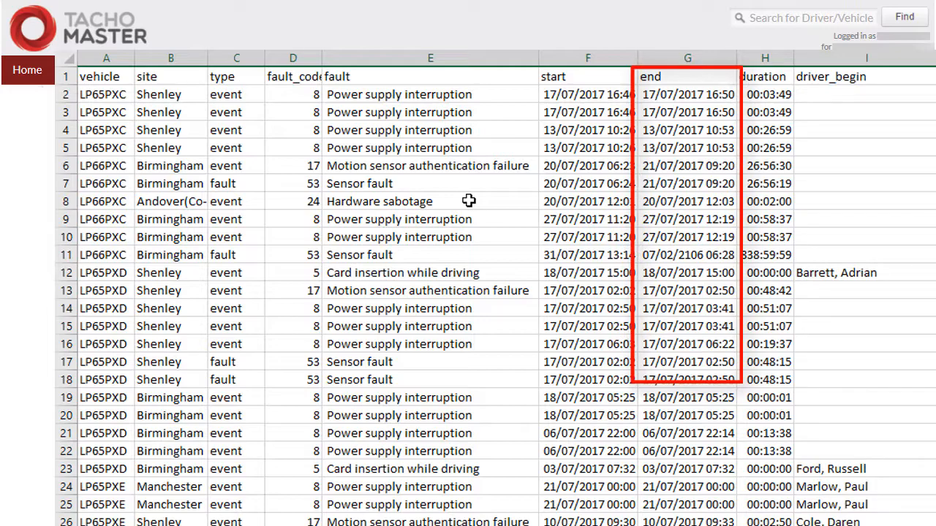
{"action": "scroll", "scroll_direction": "right", "scroll_amount": 3}
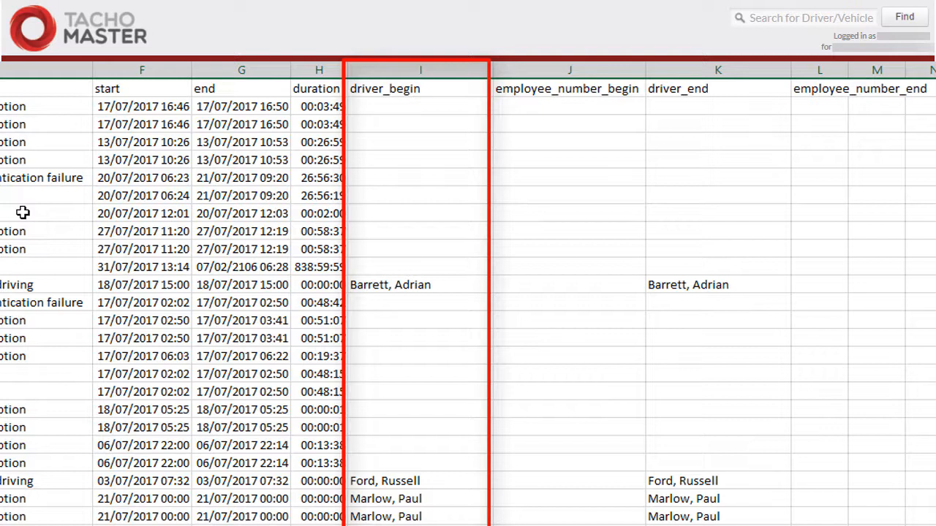
{"action": "left_click", "coordinate": [570, 69]}
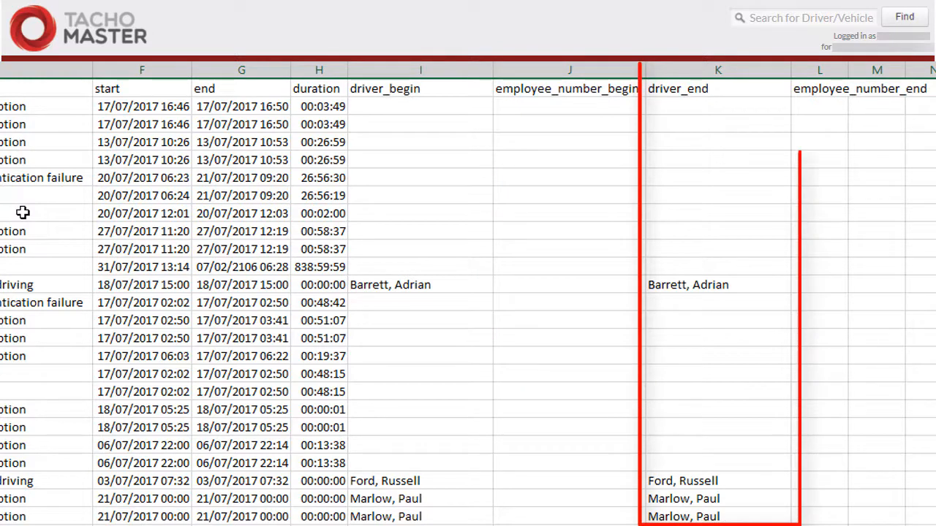
{"action": "left_click", "coordinate": [717, 69]}
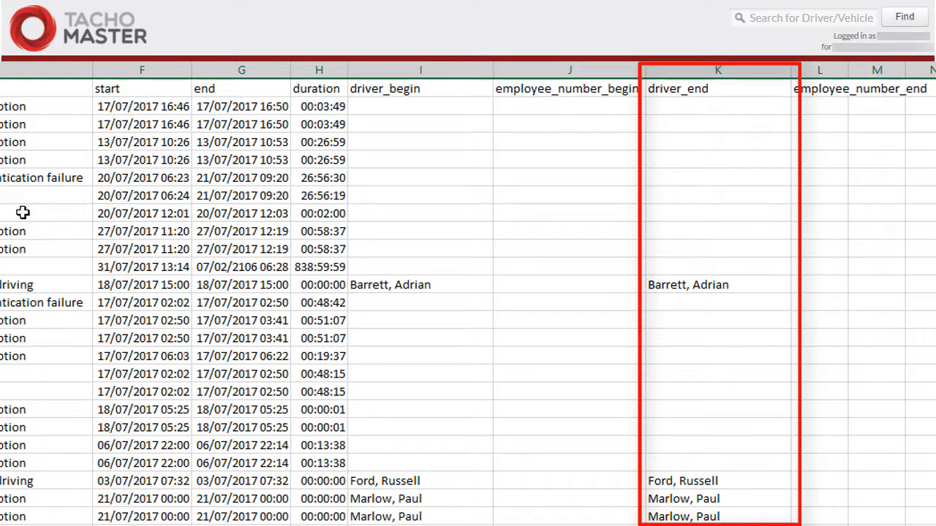